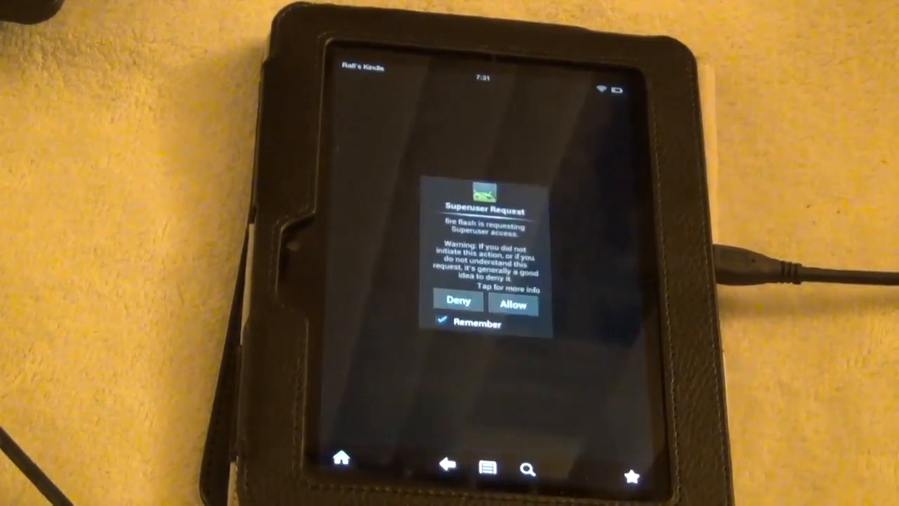
Step: Allow Fire Flash superuser access on the Kindle
click(512, 302)
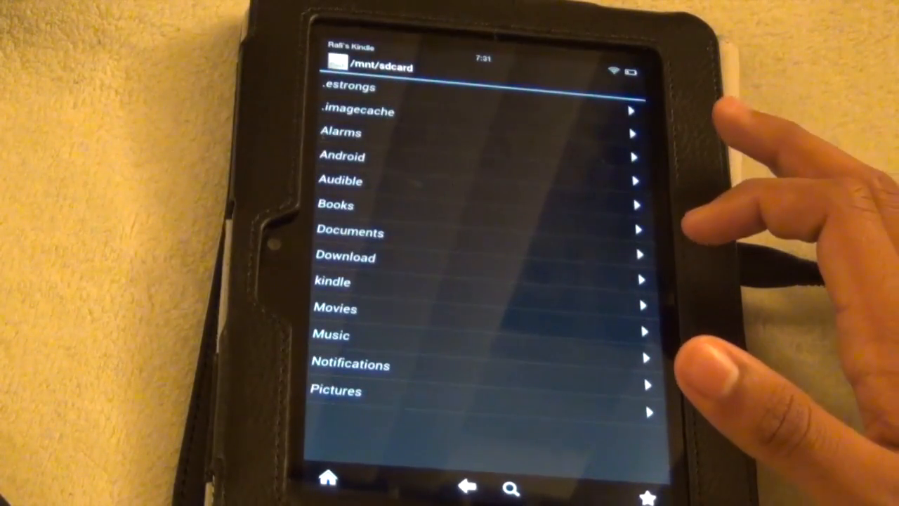
Step: Choose the freedom boot 7.4.6 and TWRP 2.6.3.1 recovery images, disabling recovery auto update
click(345, 257)
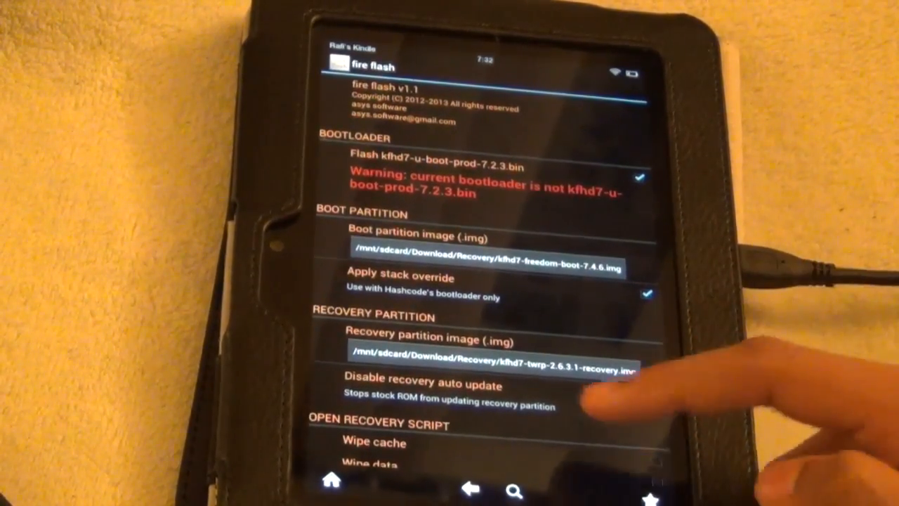
scroll(down, 3)
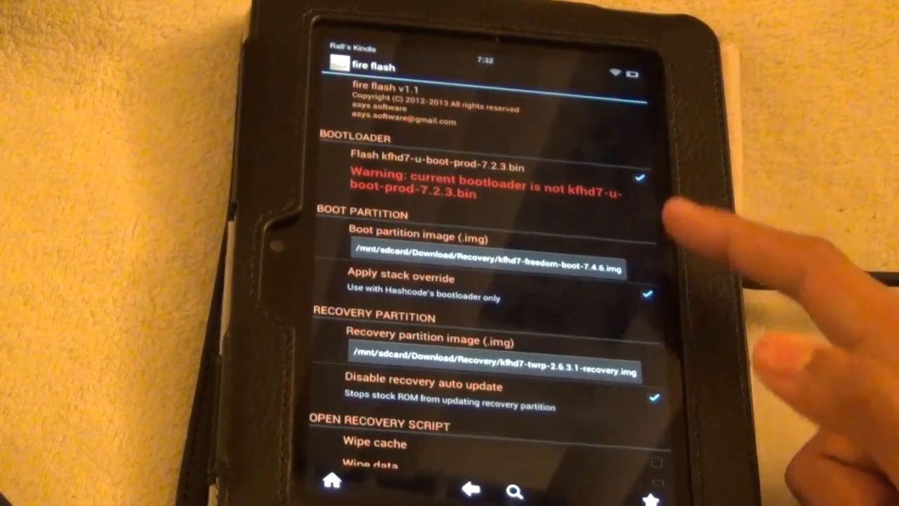
scroll(down, 3)
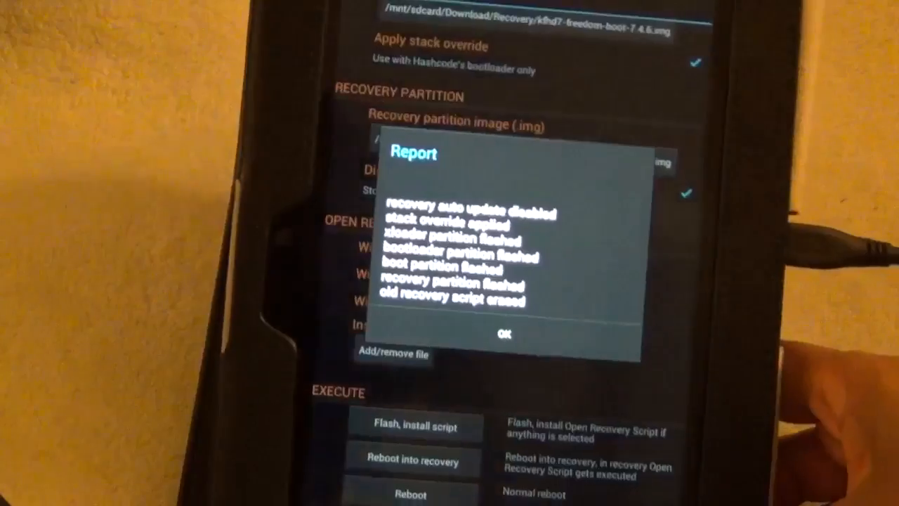
Step: Dismiss the flash completion report with OK
click(505, 334)
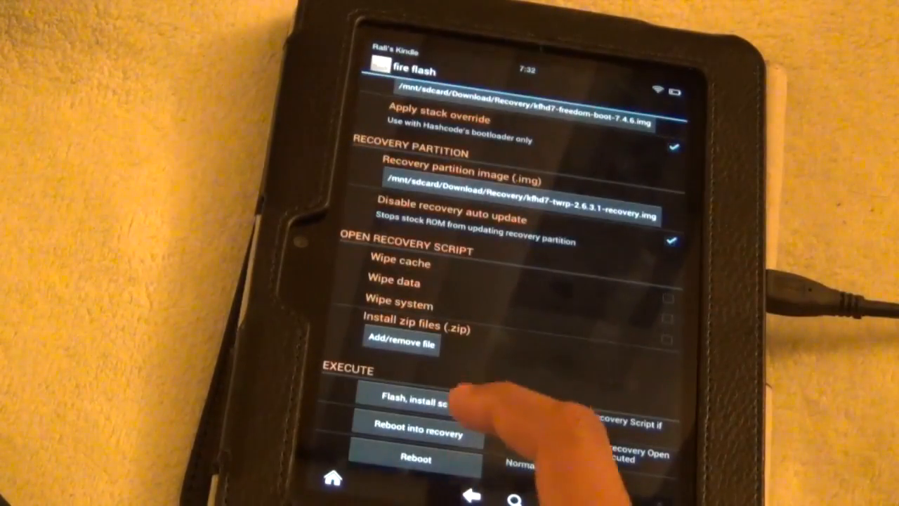